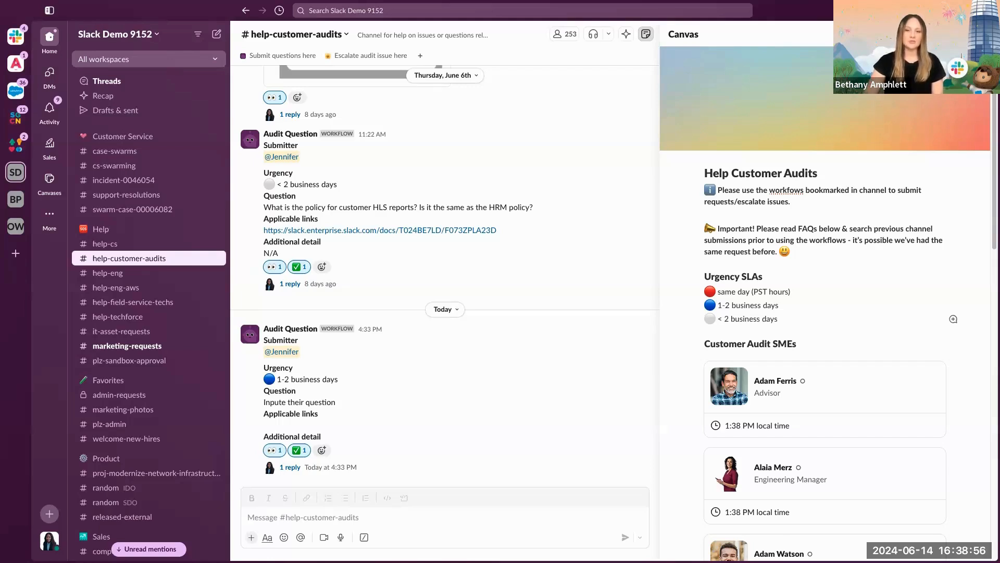
pyautogui.moveTo(928, 325)
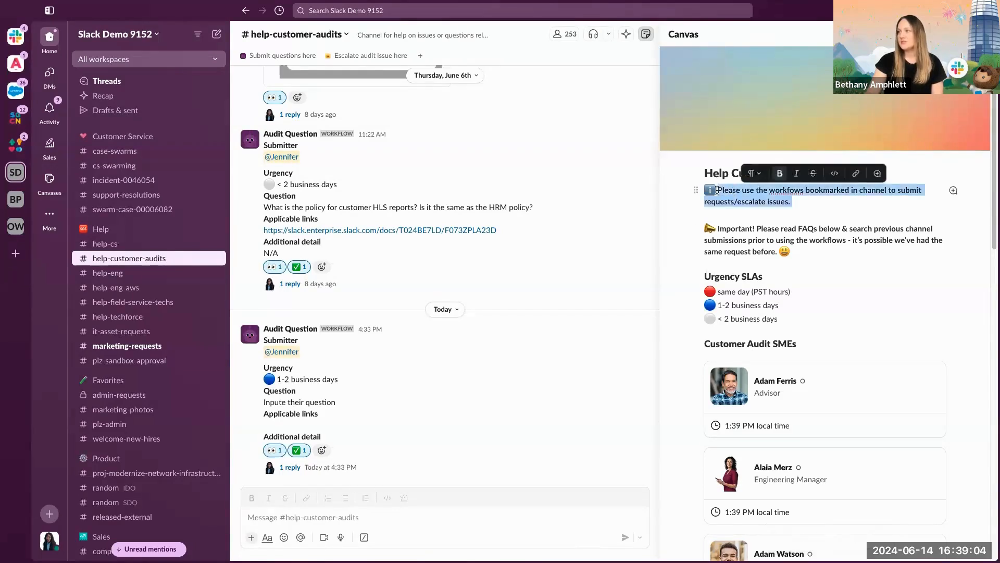
# Start the Audit Question workflow from the 'Submit questions here' bookmark in help-customer-audits
pyautogui.click(828, 200)
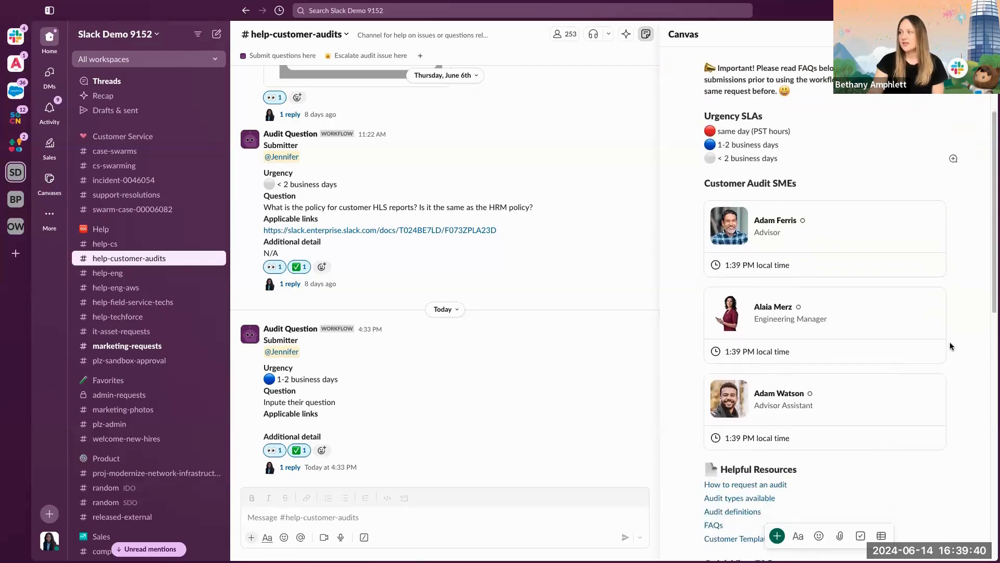
pyautogui.scroll(-3)
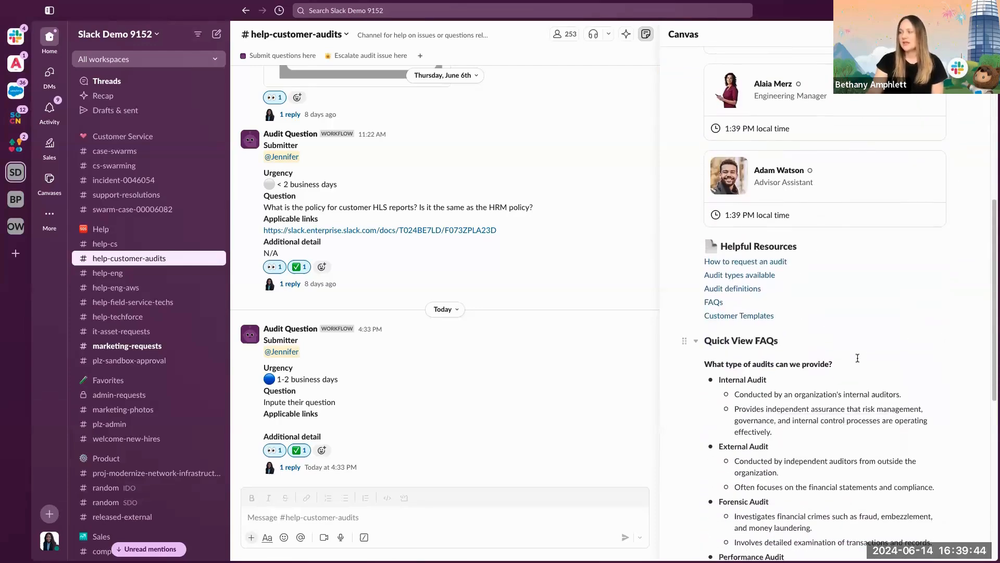
pyautogui.scroll(-3)
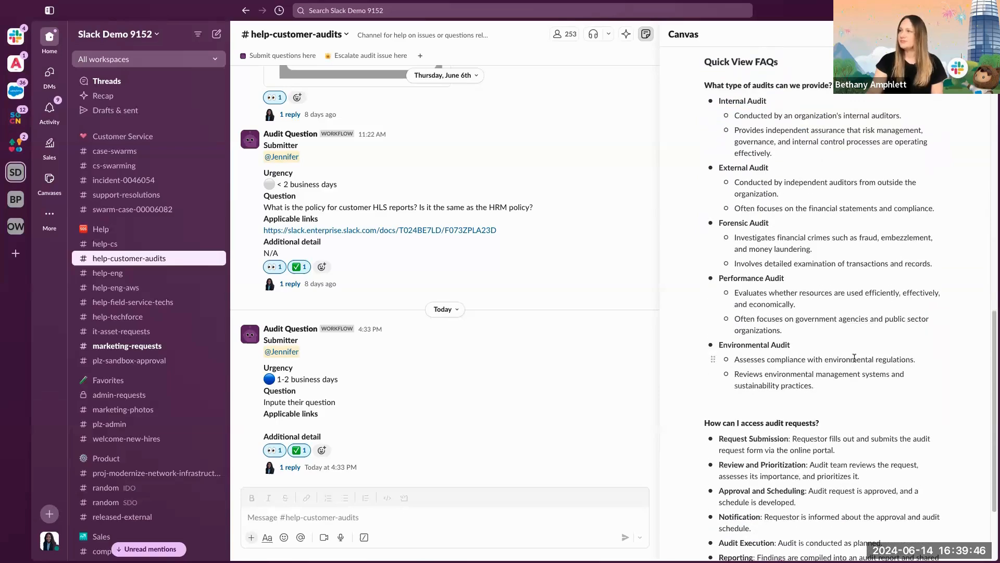
pyautogui.scroll(3)
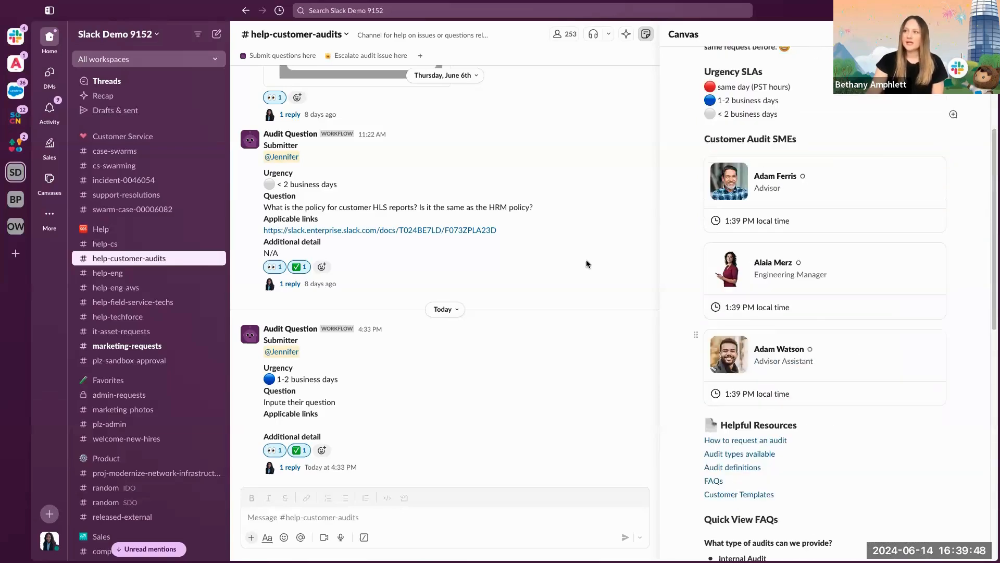
pyautogui.moveTo(351, 151)
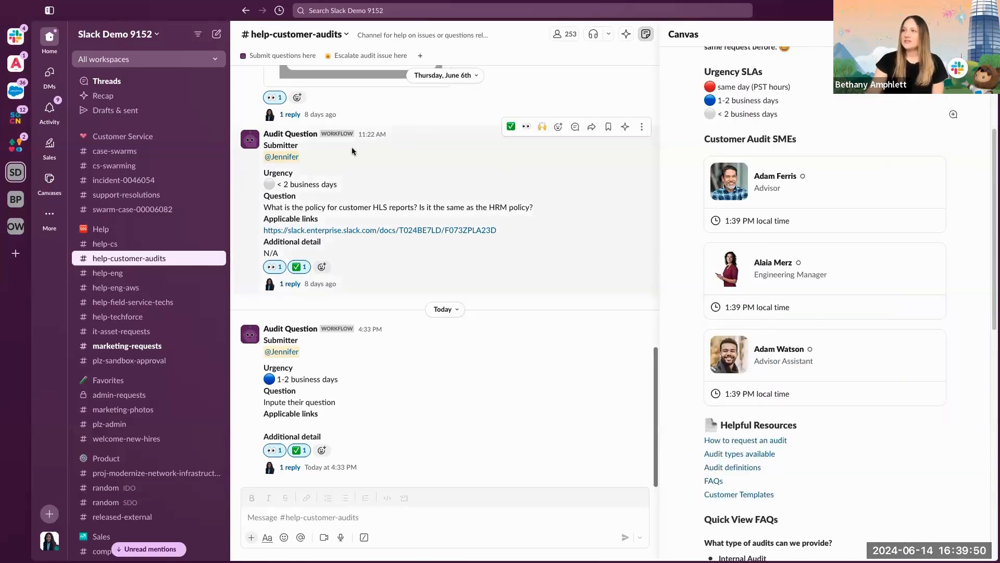
pyautogui.moveTo(859, 298)
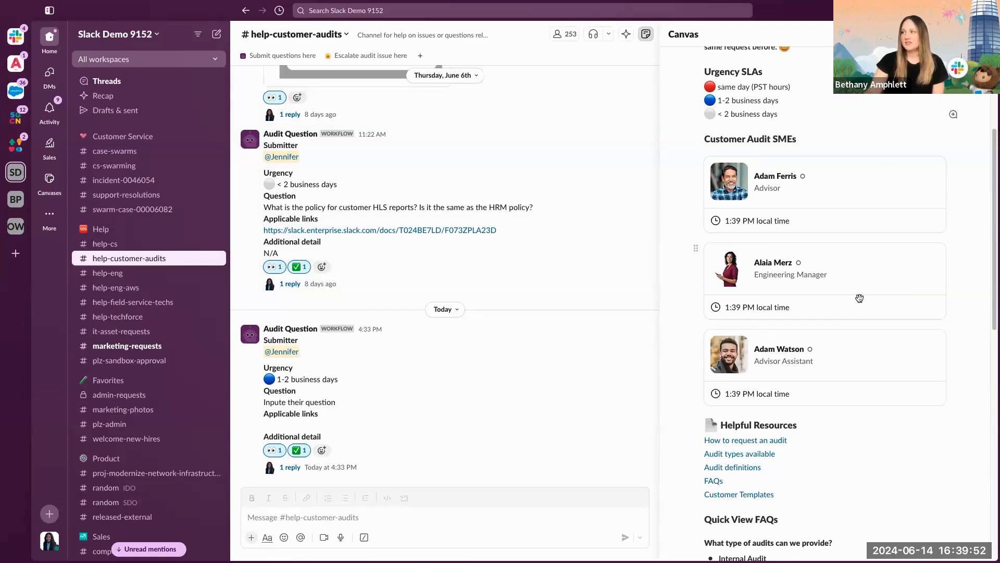
pyautogui.scroll(3)
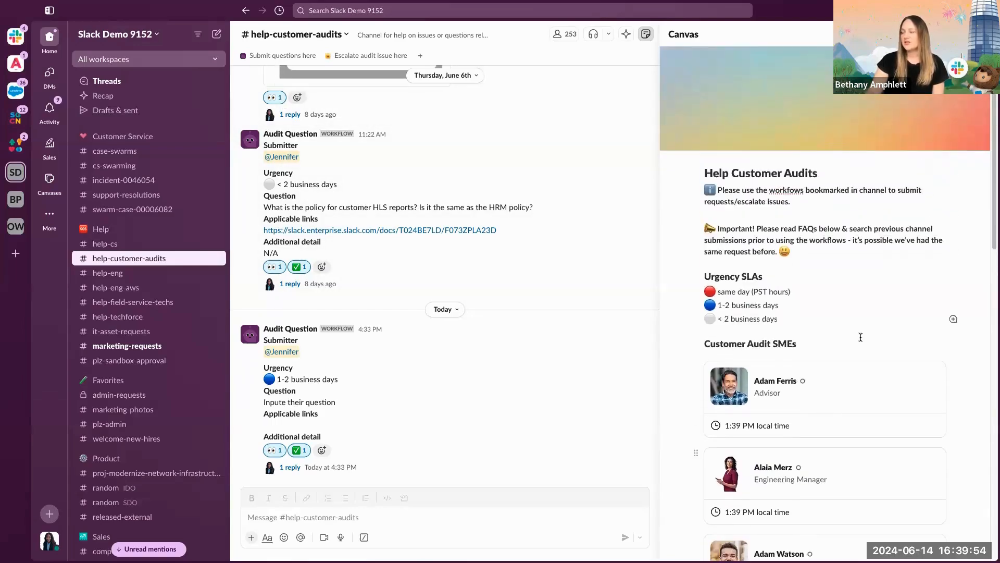
pyautogui.moveTo(819, 350)
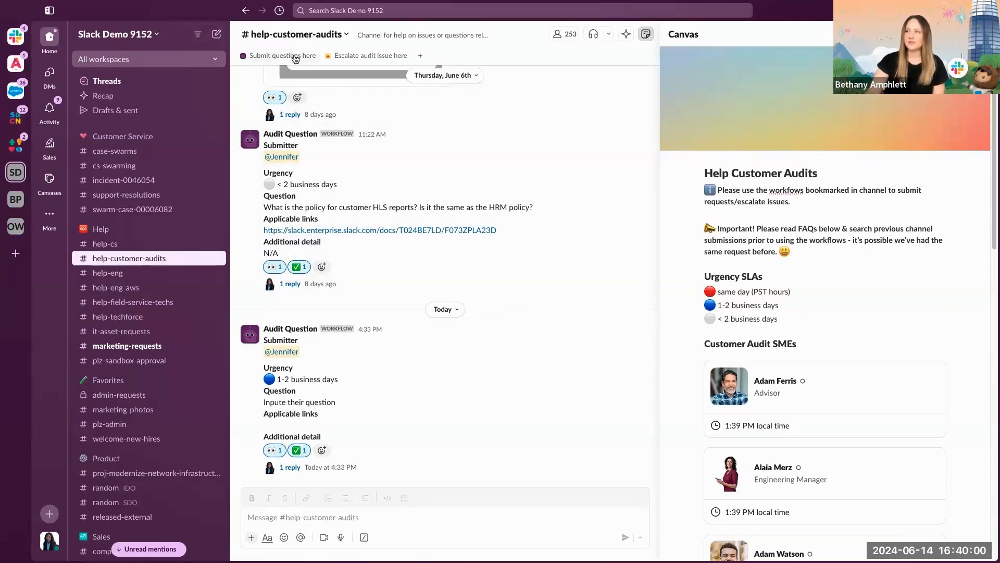
pyautogui.click(282, 56)
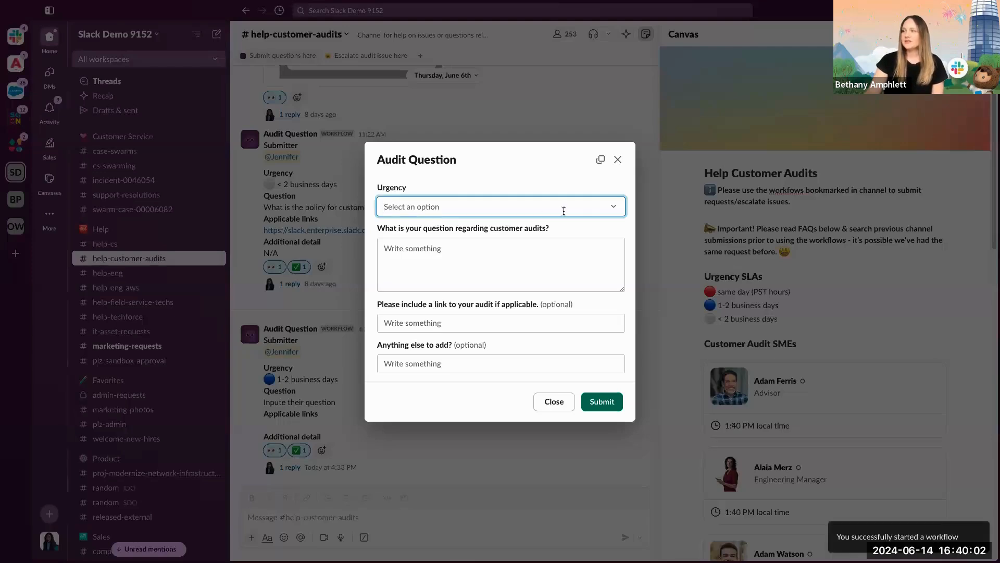
# Set urgency to '< 2 business days', enter 'questions' as the question, and submit the request
pyautogui.click(500, 207)
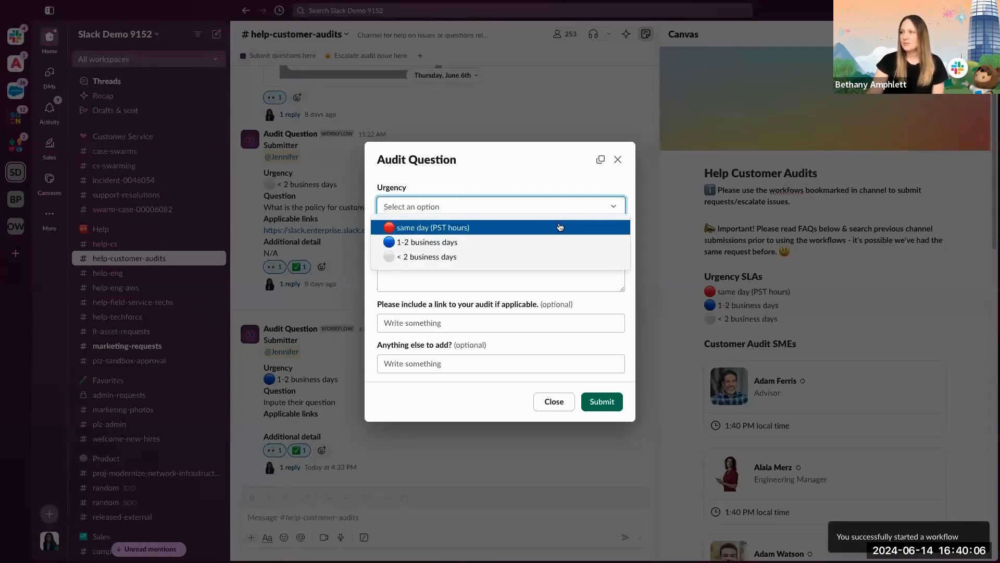
pyautogui.click(427, 257)
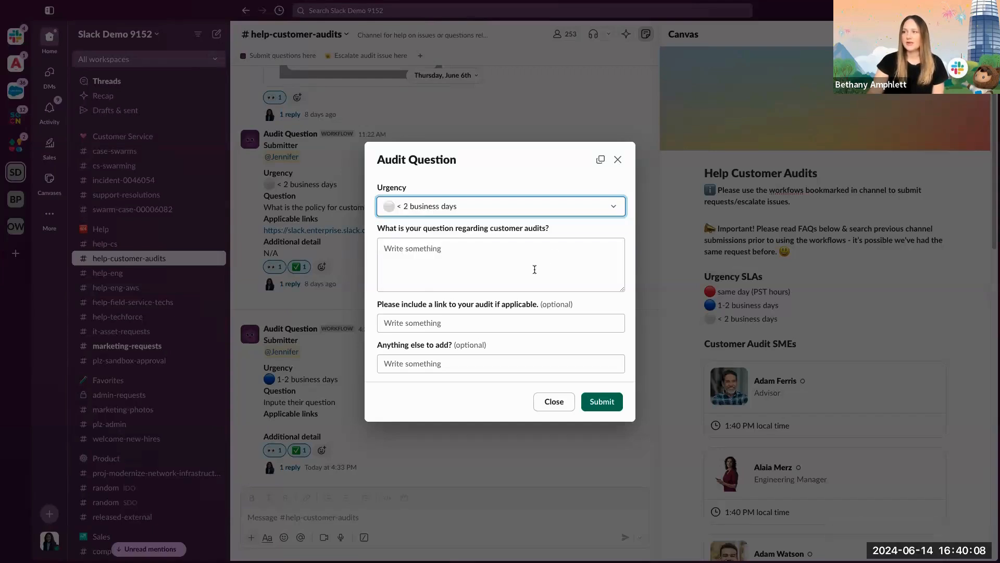
pyautogui.click(501, 264)
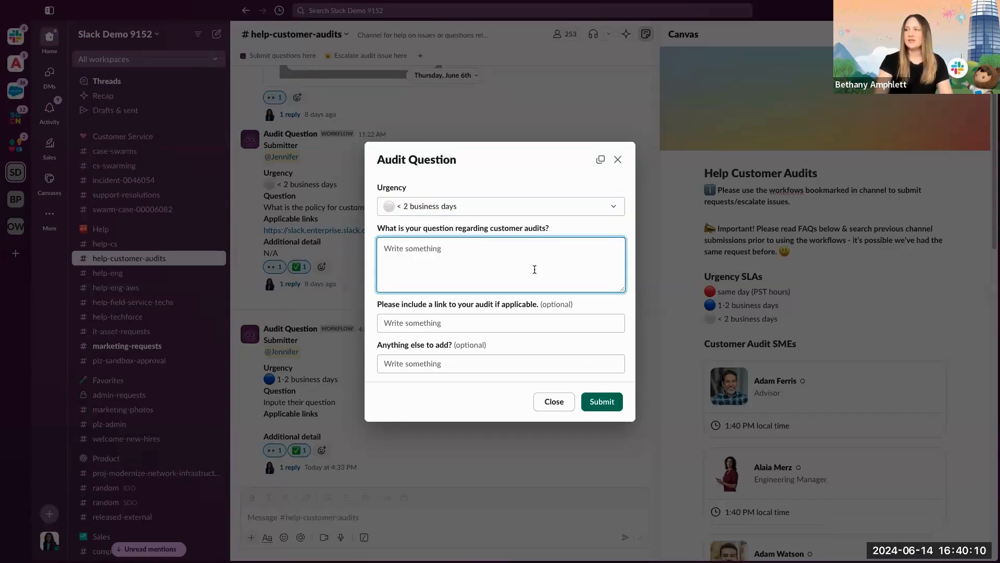
pyautogui.write('questions')
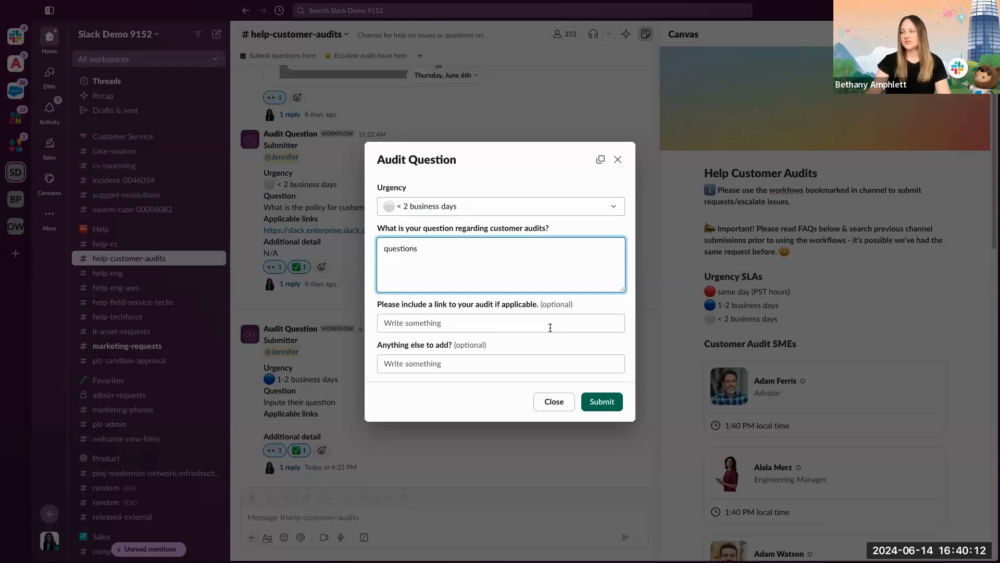
pyautogui.click(499, 322)
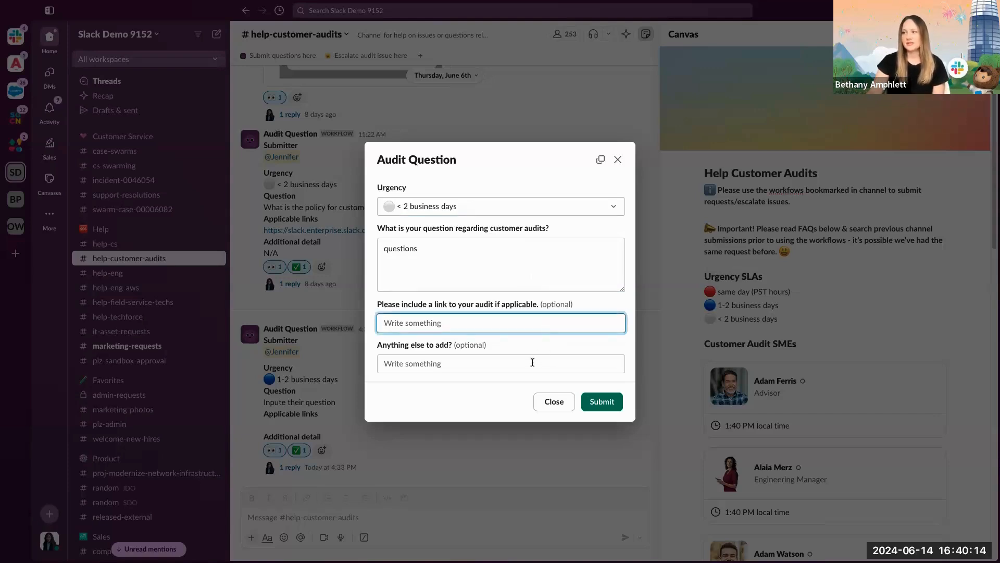
pyautogui.click(500, 363)
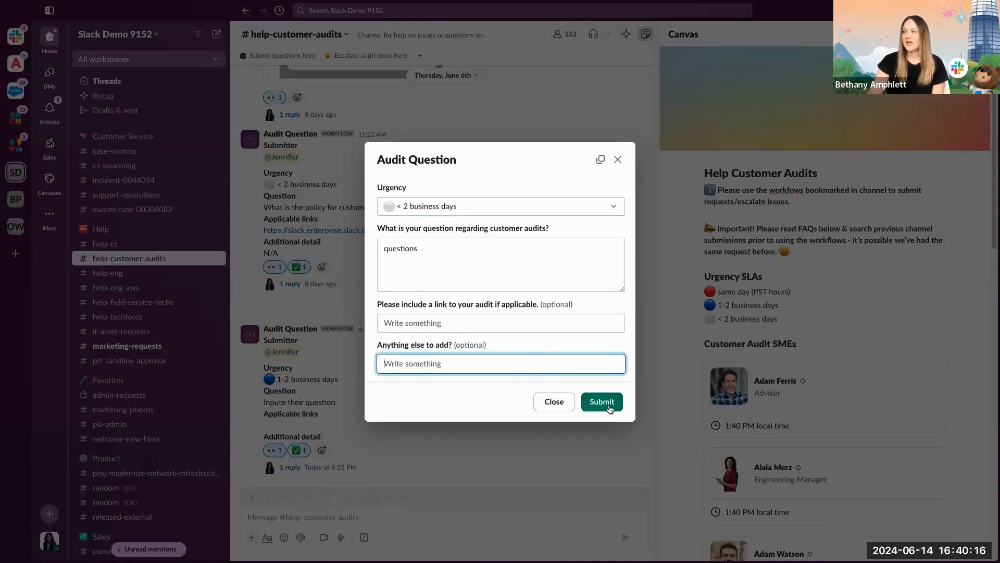
pyautogui.click(601, 401)
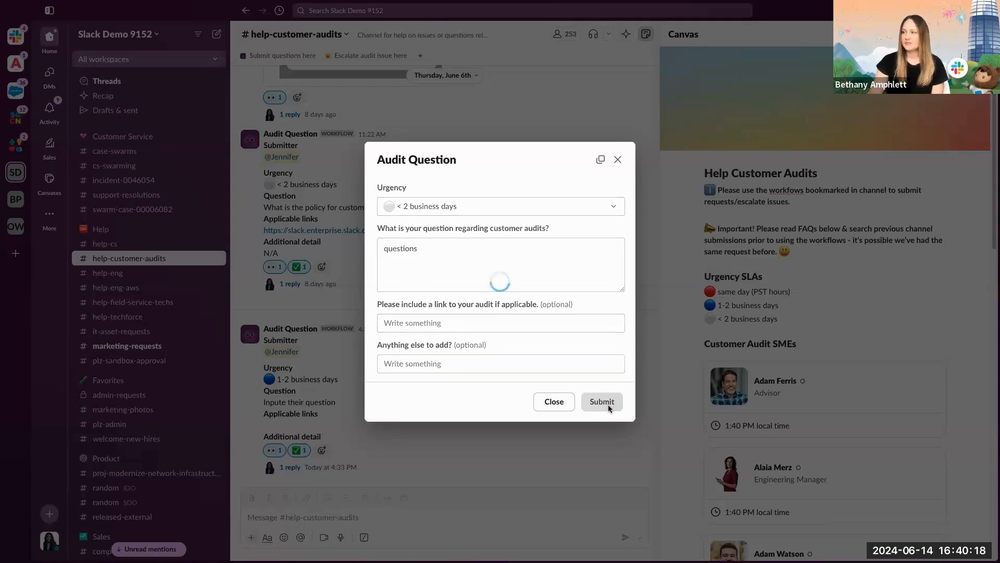
# Reply "here's your response!" in the newest audit question's thread and add a white-check-mark reaction
pyautogui.click(600, 401)
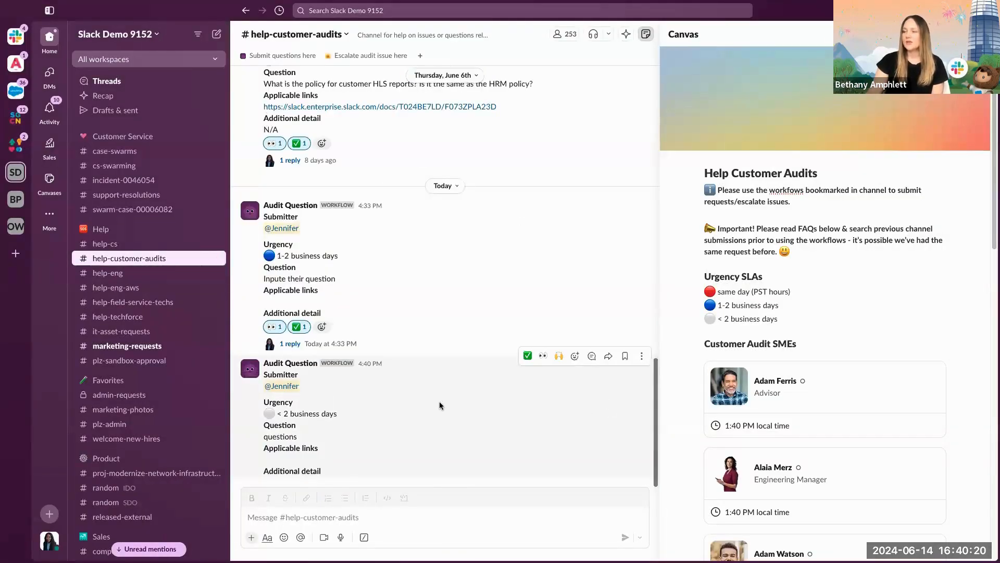
pyautogui.scroll(-3)
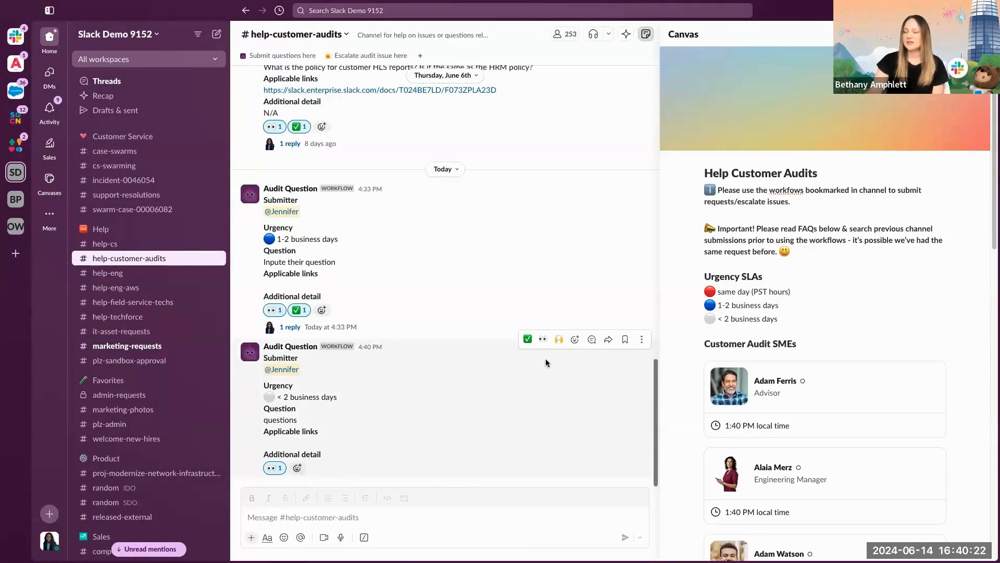
pyautogui.moveTo(480, 395)
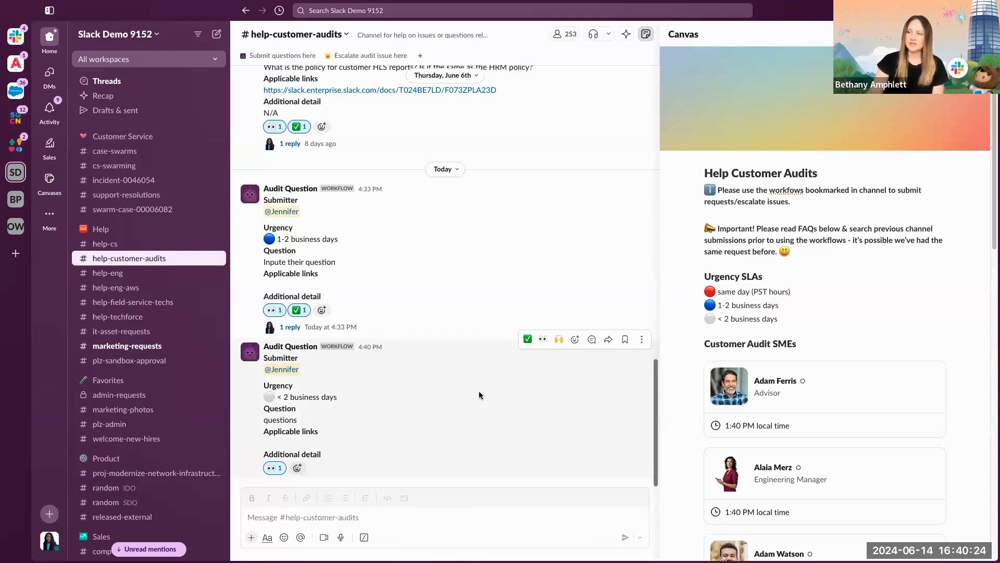
pyautogui.click(591, 338)
pyautogui.write("here's your response")
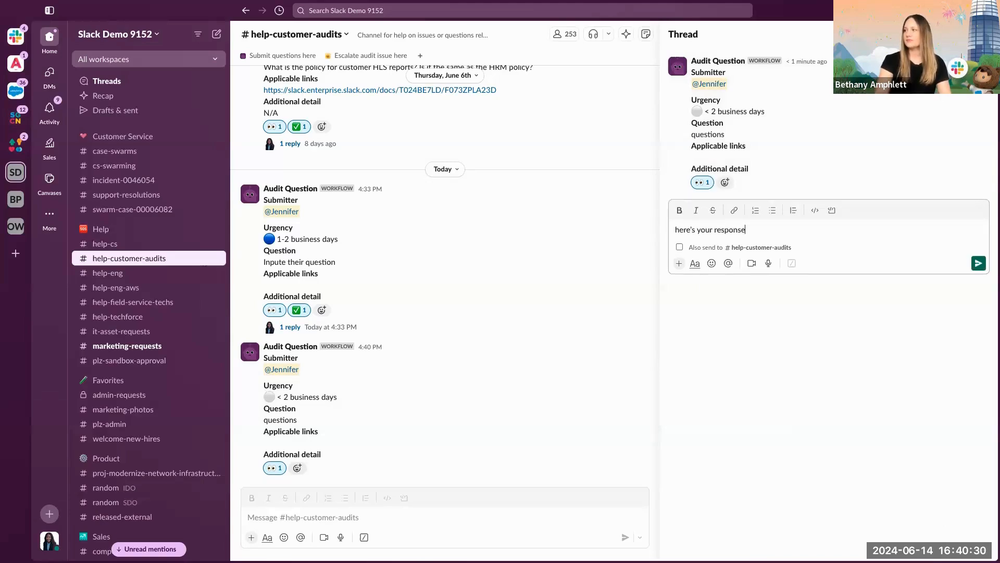
pyautogui.click(978, 263)
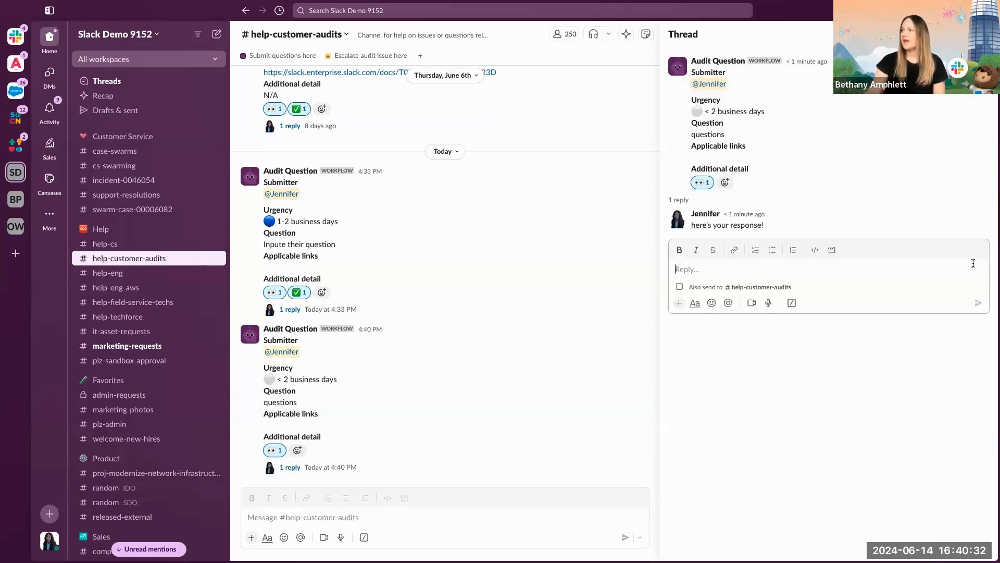
pyautogui.click(724, 181)
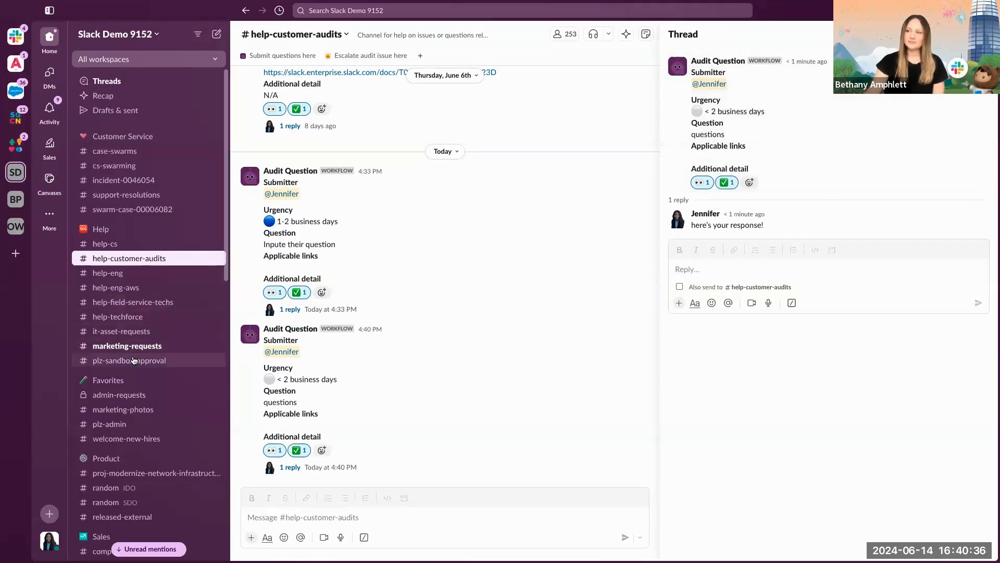
# Switch to #plz-sandbox-approval and launch the Sandbox Request/Extension workflow
pyautogui.click(129, 359)
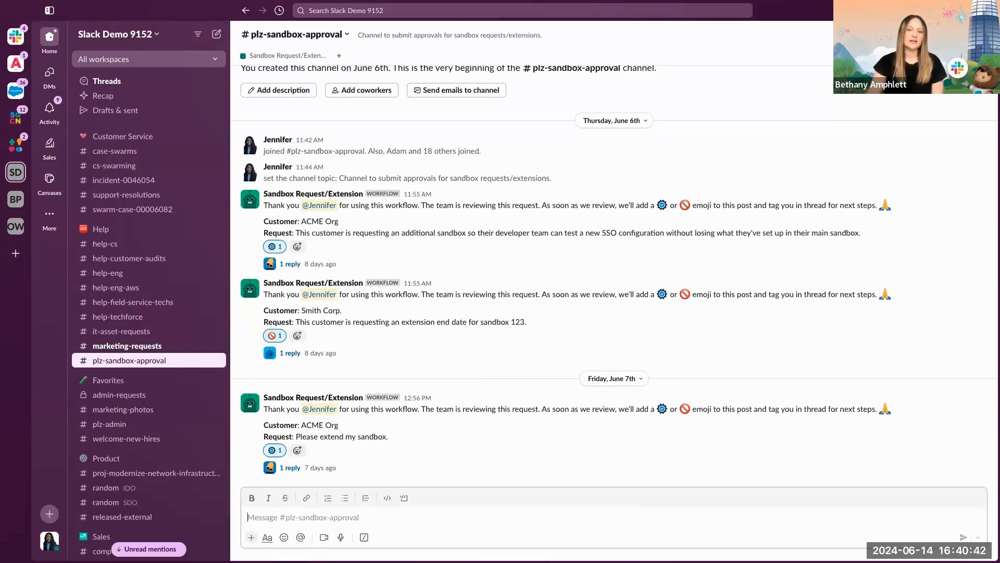
pyautogui.moveTo(353, 275)
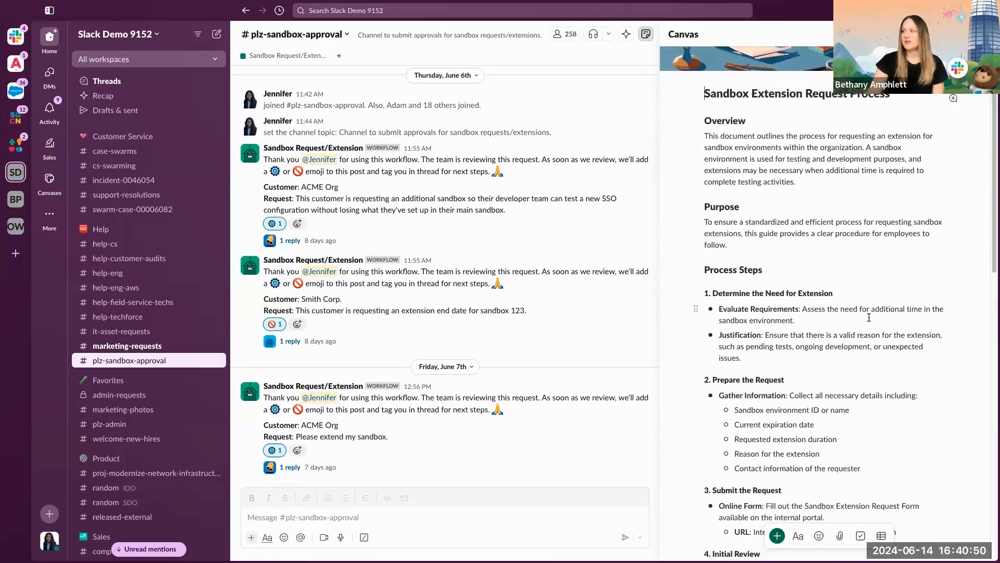
pyautogui.scroll(3)
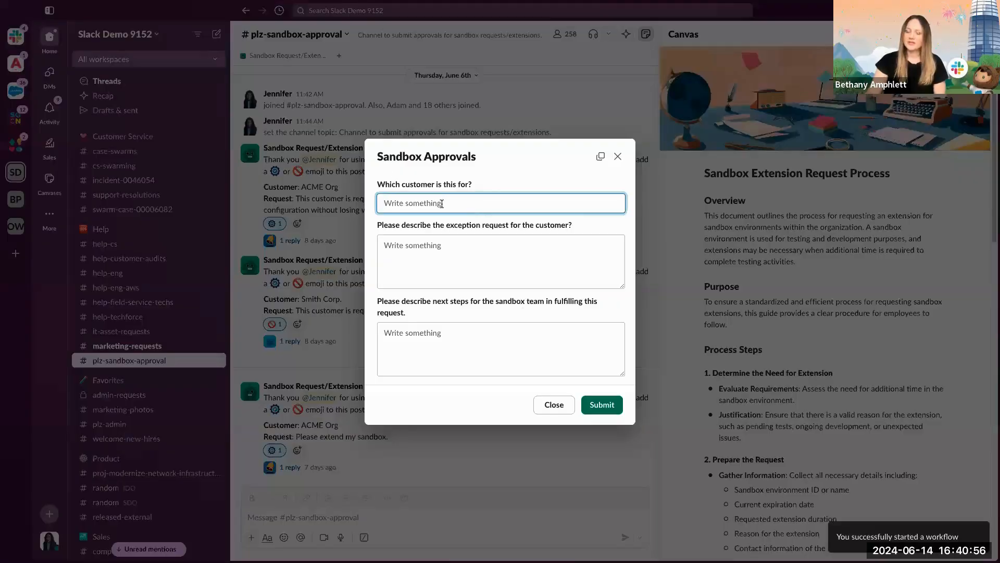
# Fill customer 'ACM', description 'Descrip' and next steps 'Next steps.', then submit the sandbox request
pyautogui.write('ACME')
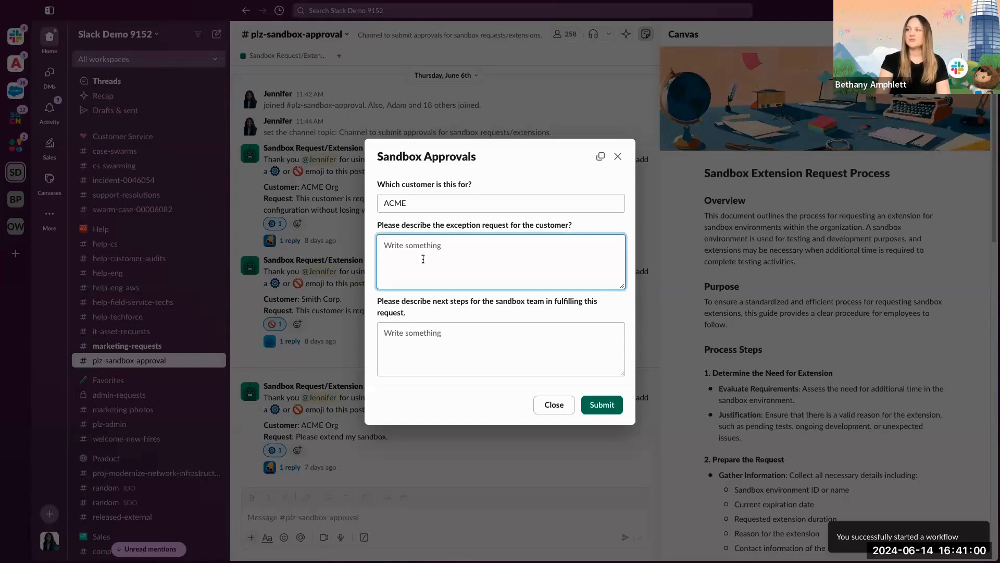
pyautogui.write('Descrip')
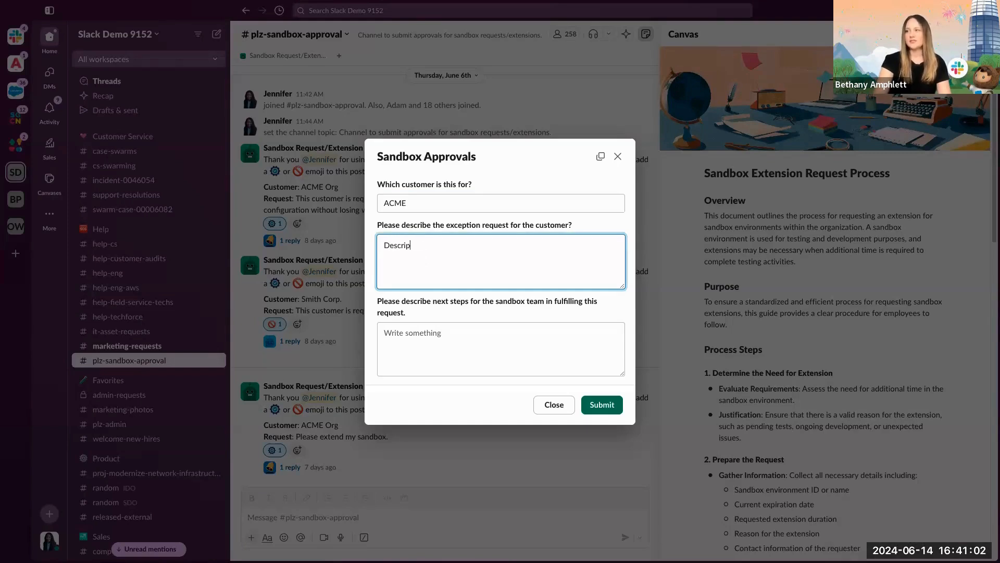
pyautogui.click(500, 349)
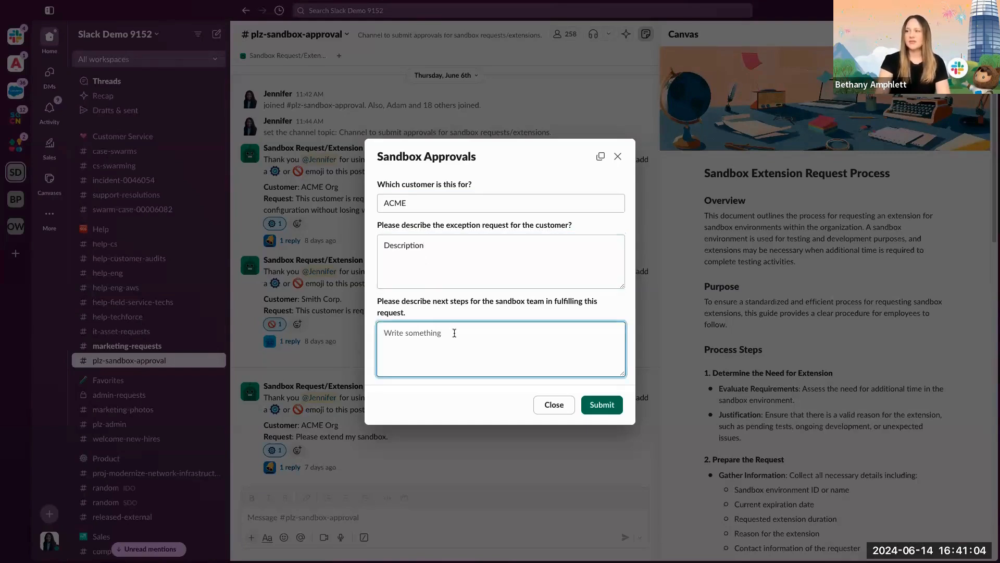
pyautogui.write('Next')
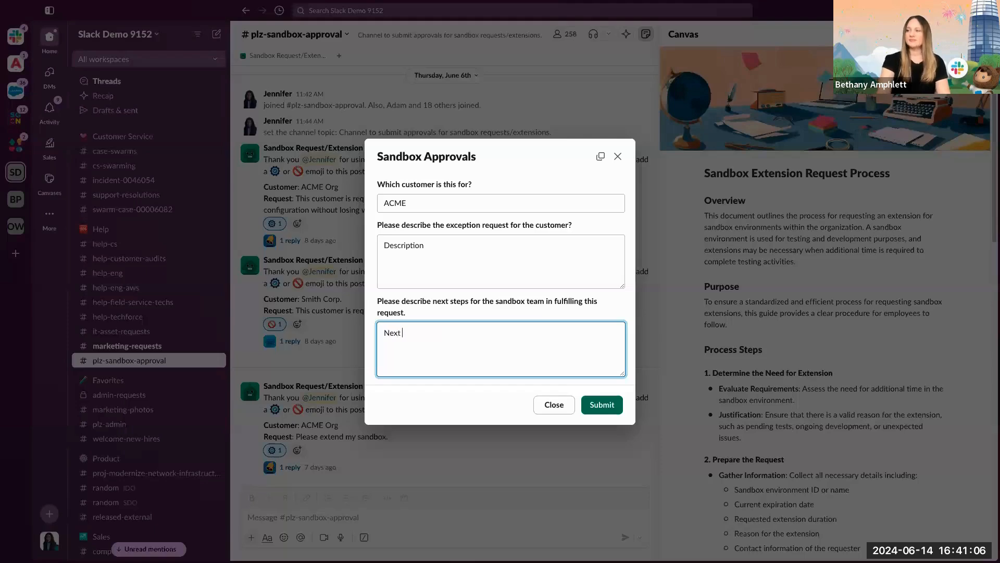
pyautogui.write('steps.')
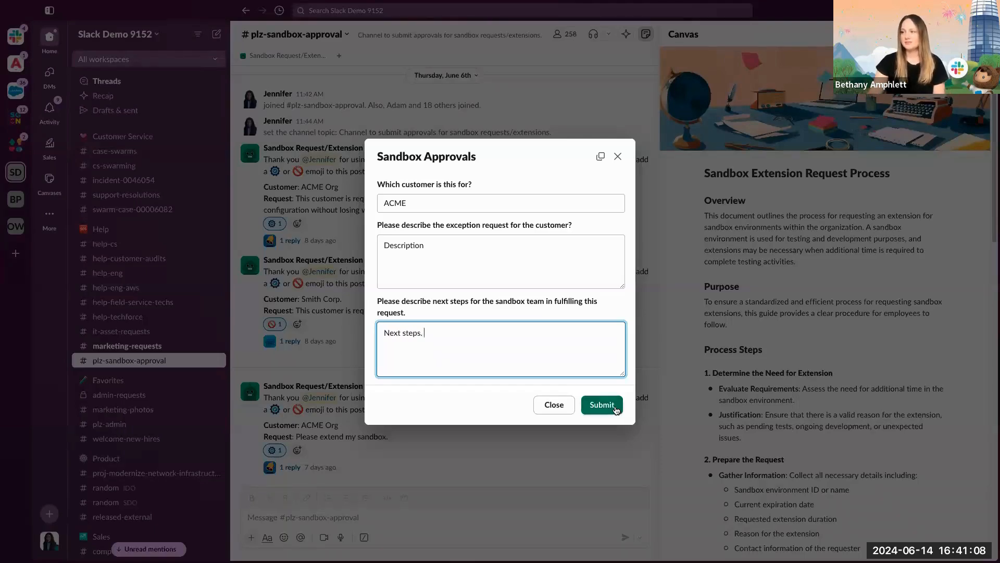
pyautogui.click(601, 404)
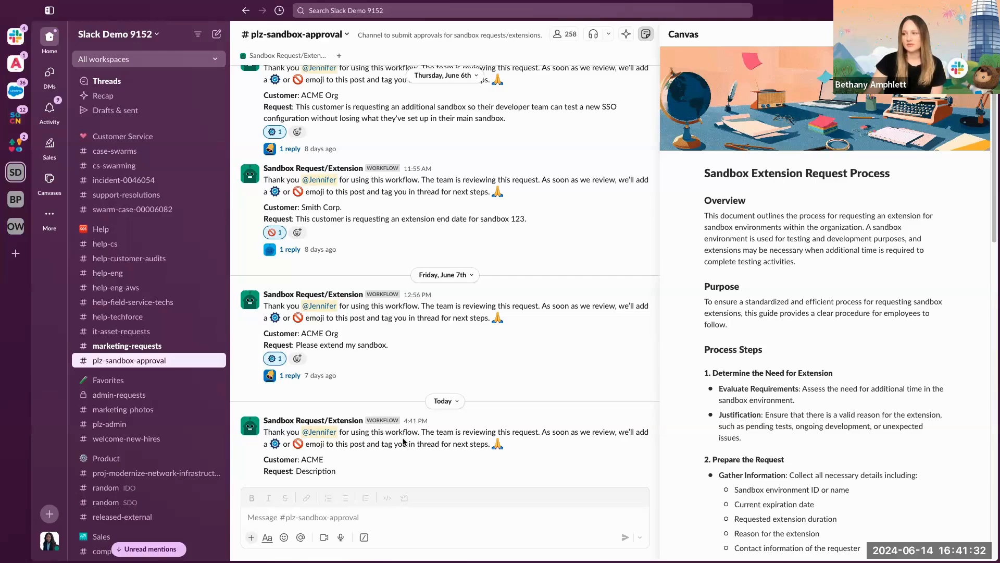
pyautogui.moveTo(583, 444)
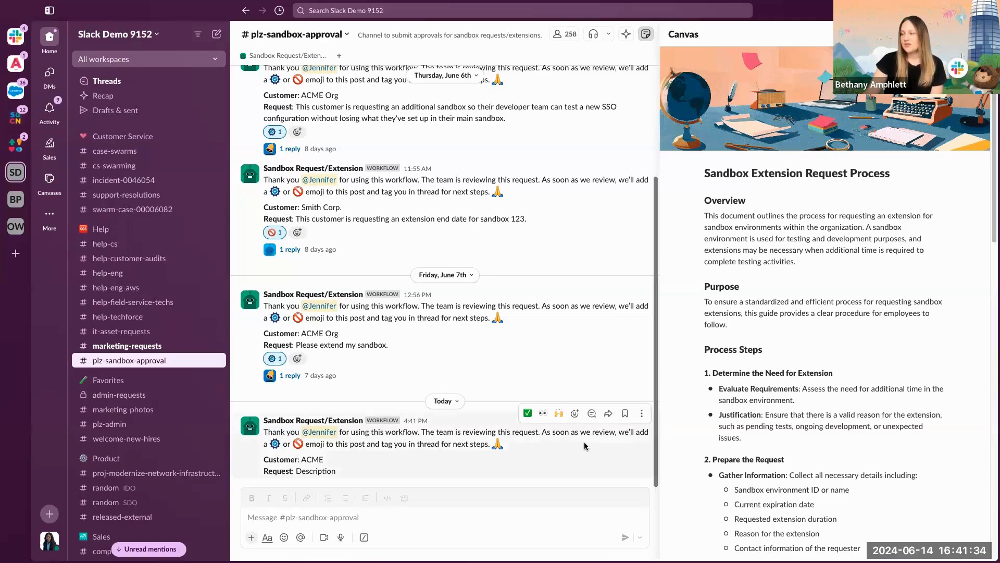
pyautogui.moveTo(575, 414)
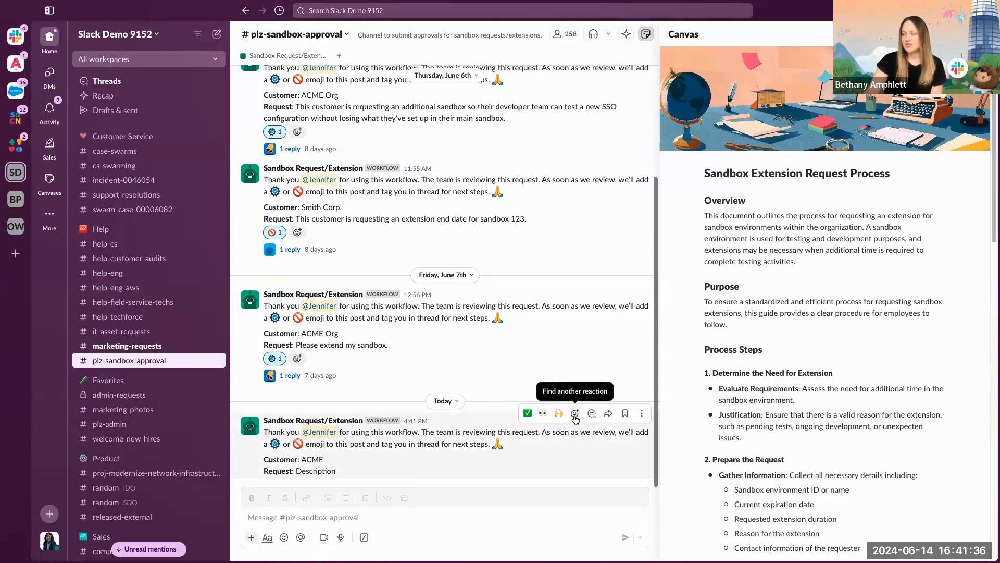
# React to the ACME request with the approval emoji and view its thread showing the approval notice
pyautogui.click(575, 414)
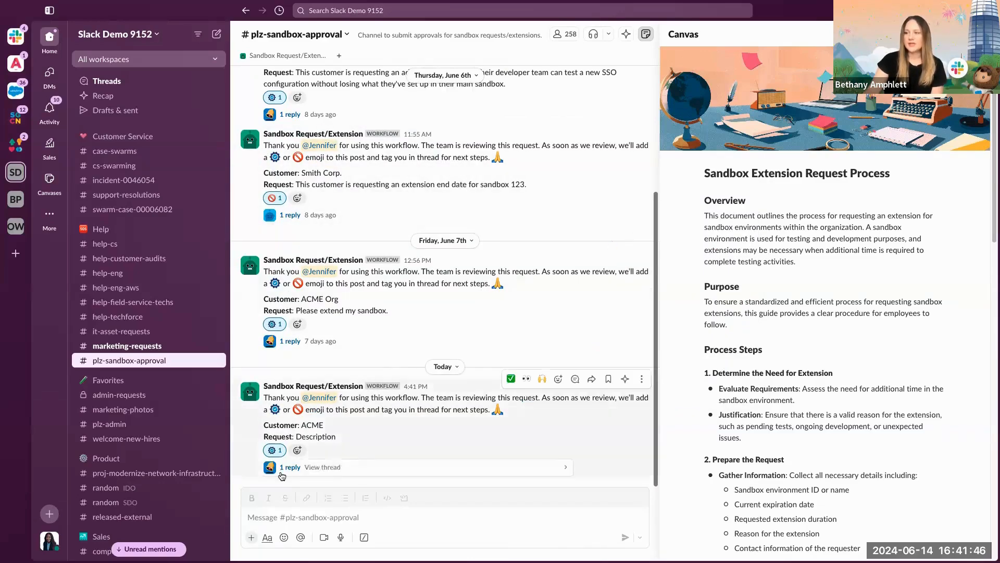
pyautogui.click(322, 466)
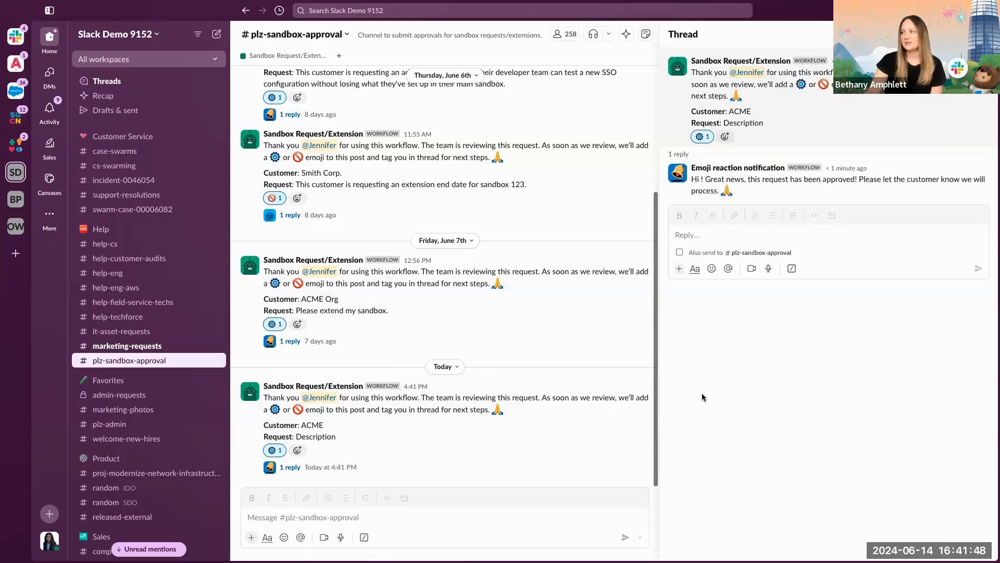